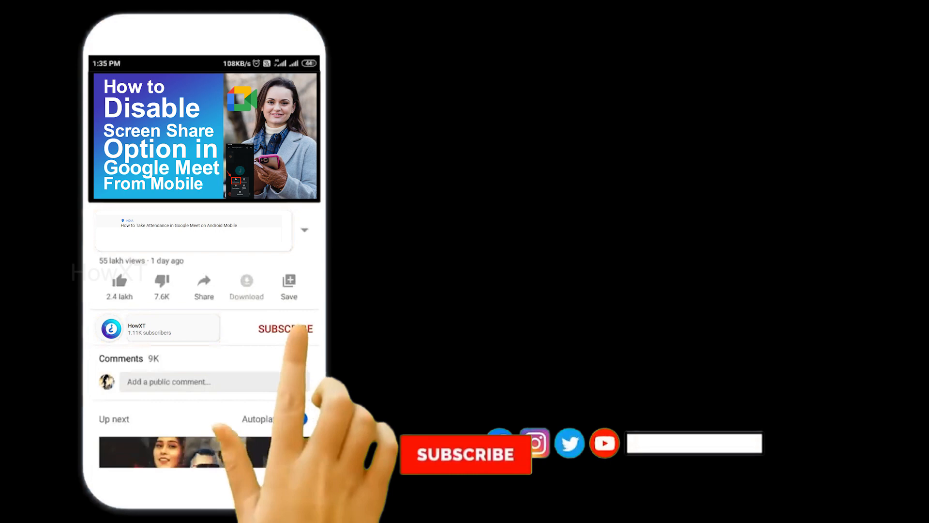
# Start a new document from Word's Recent screen
pyautogui.click(285, 328)
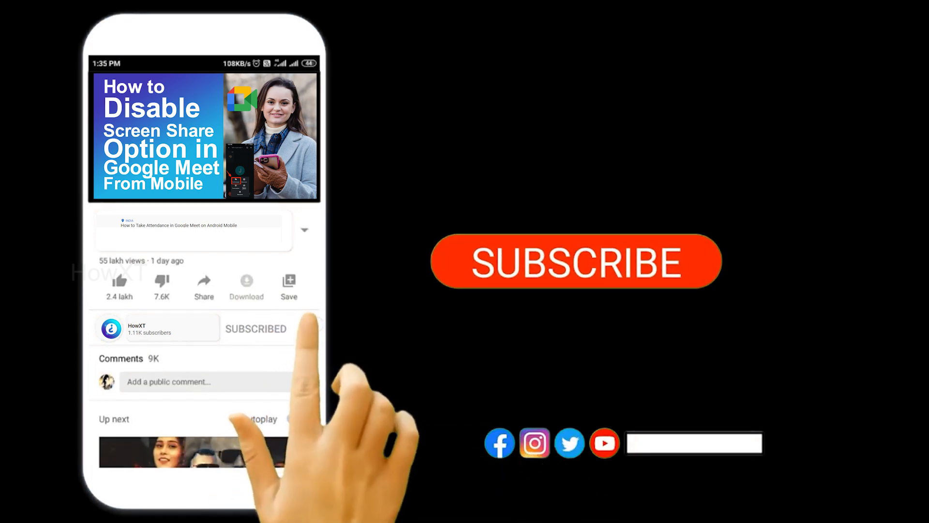
pyautogui.click(308, 328)
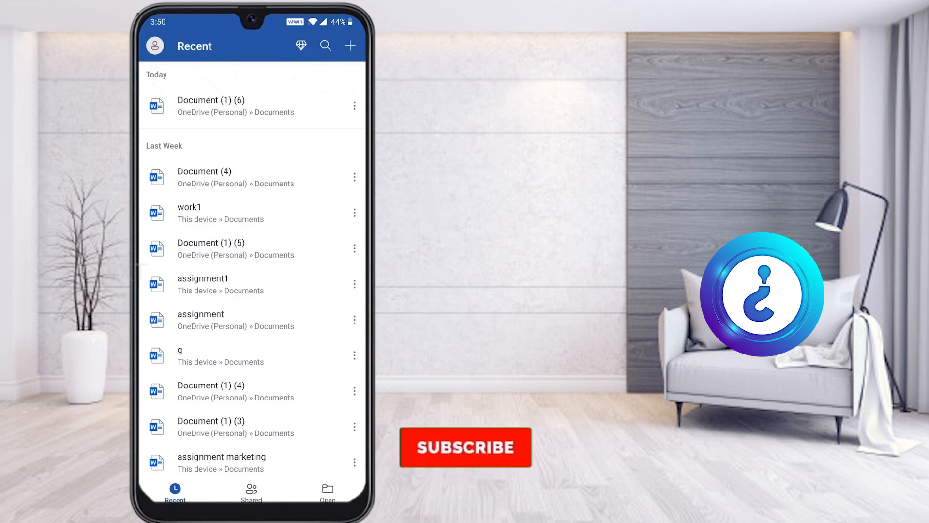
pyautogui.click(466, 447)
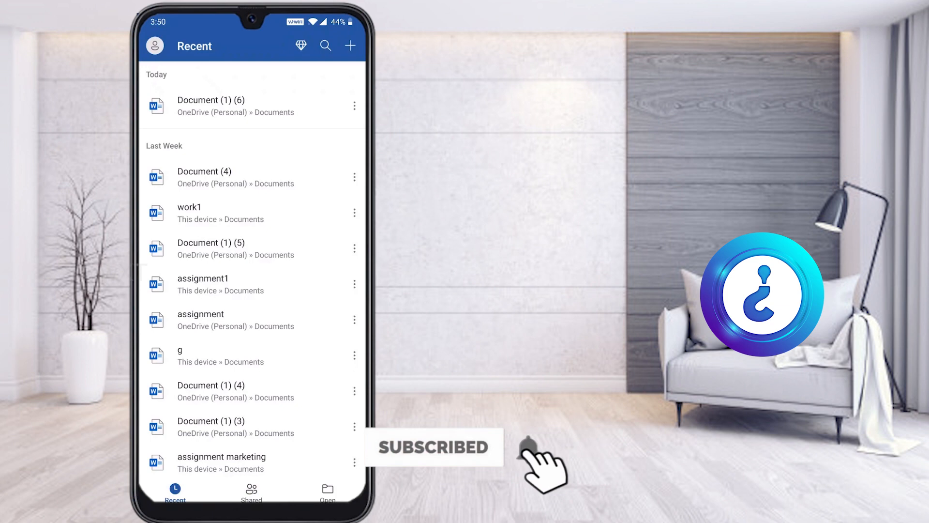
pyautogui.click(350, 45)
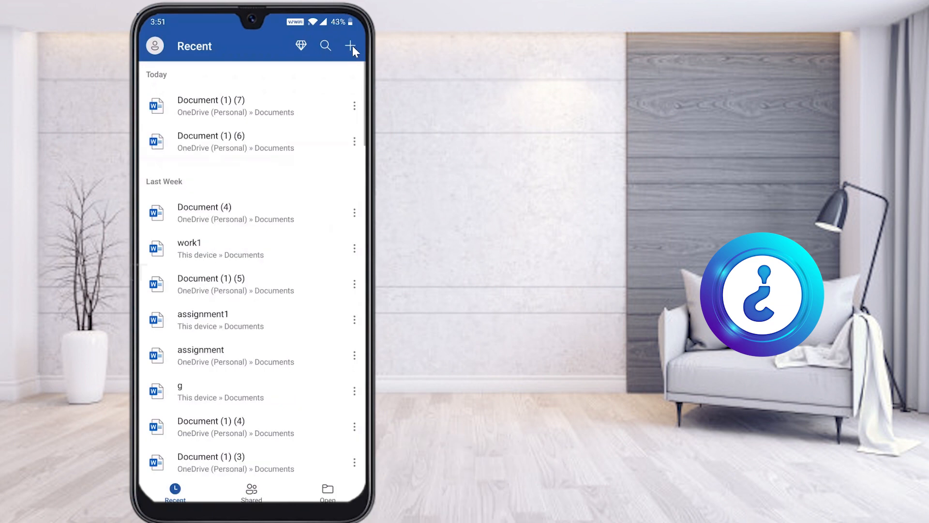
pyautogui.click(349, 45)
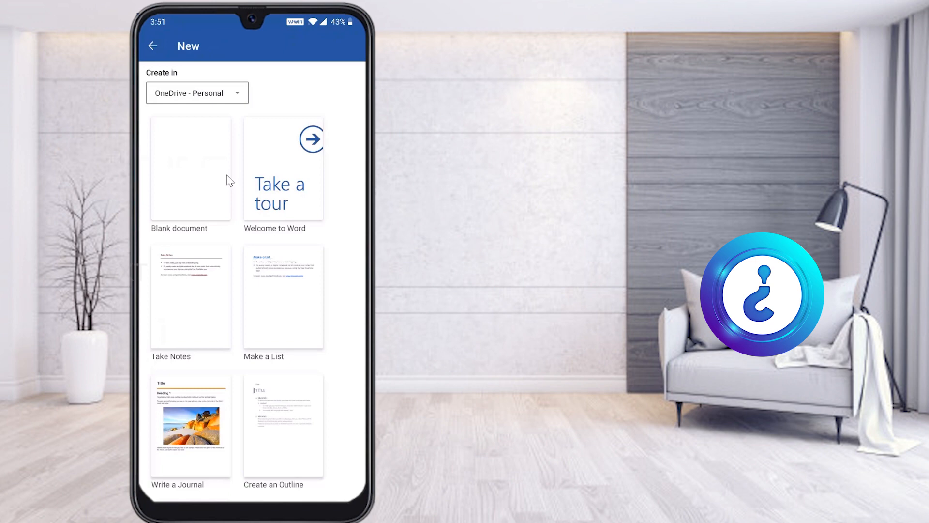
# Create a blank document with 'Technology' on the first line and an empty line below
pyautogui.click(191, 168)
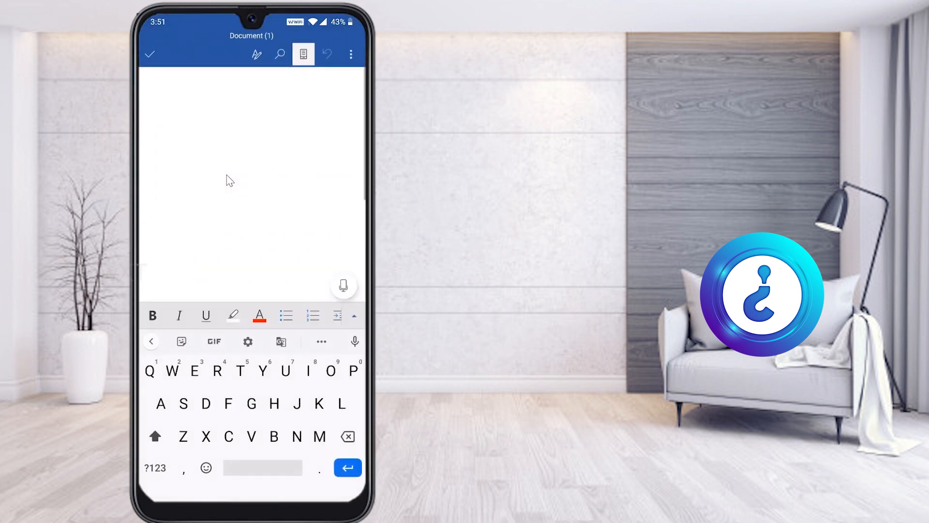
pyautogui.write('T')
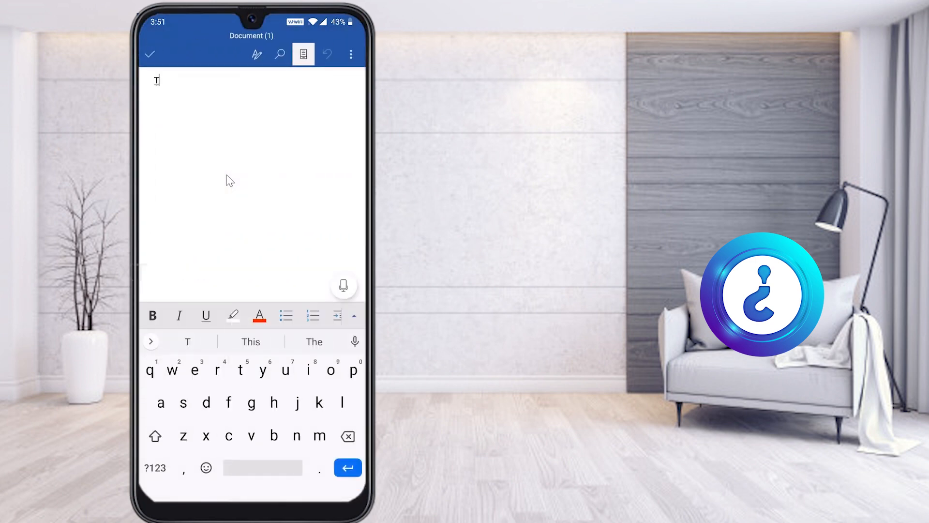
pyautogui.write('Technology')
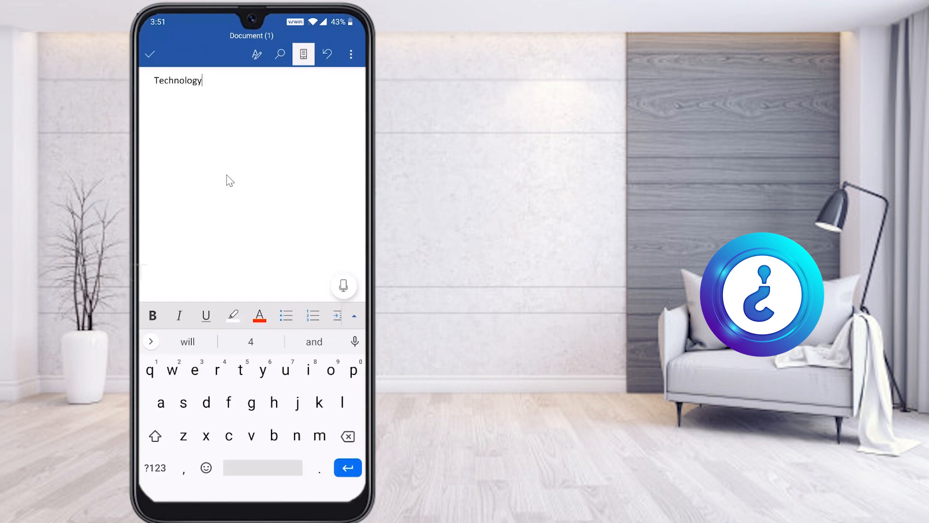
pyautogui.press('enter')
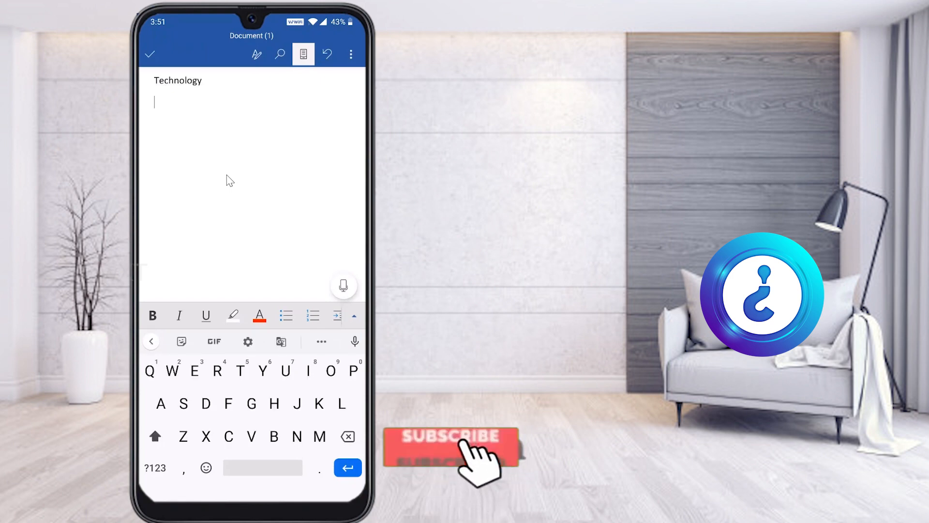
pyautogui.click(450, 447)
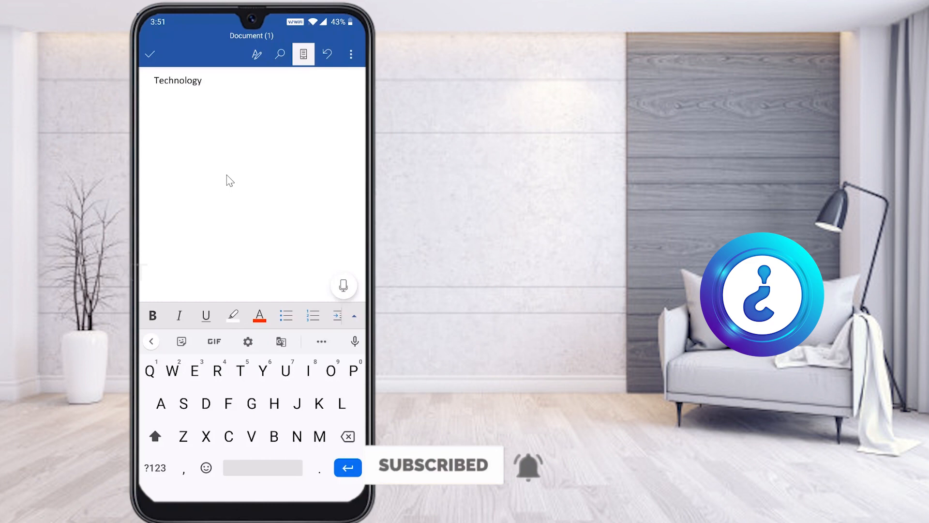
pyautogui.press('enter')
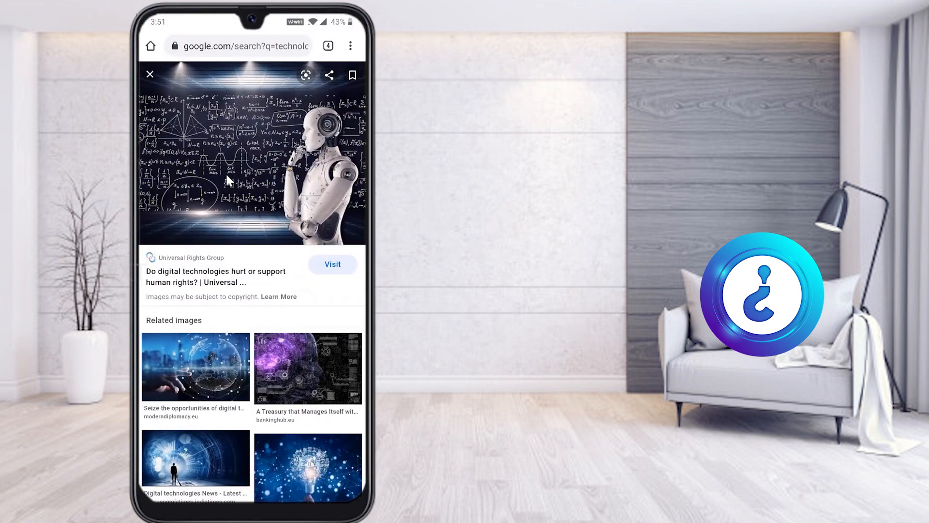
# Close the robot preview and open the Investopedia Information Management Technology image
pyautogui.click(150, 74)
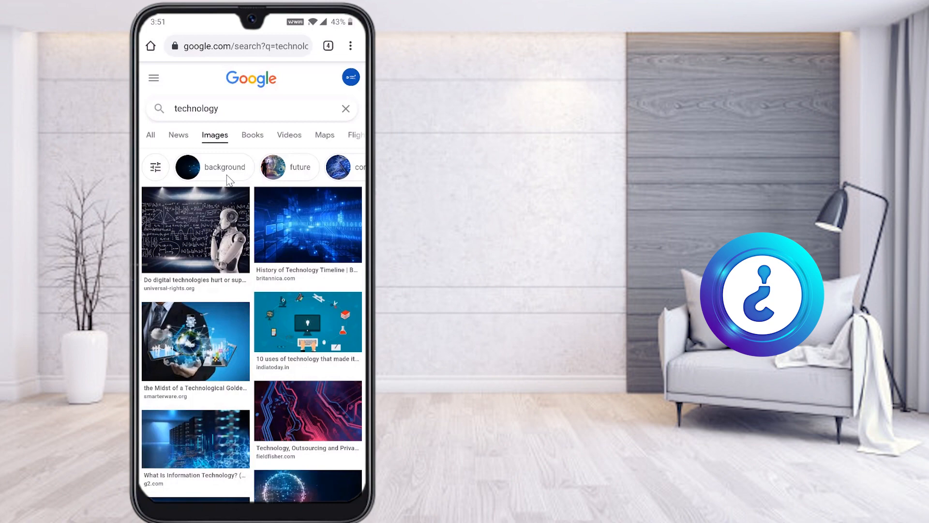
pyautogui.scroll(-3)
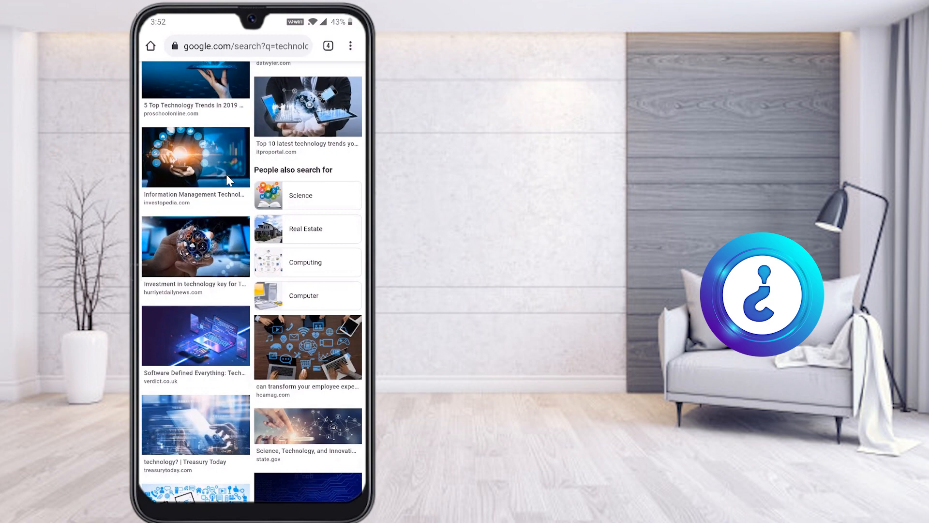
pyautogui.click(195, 156)
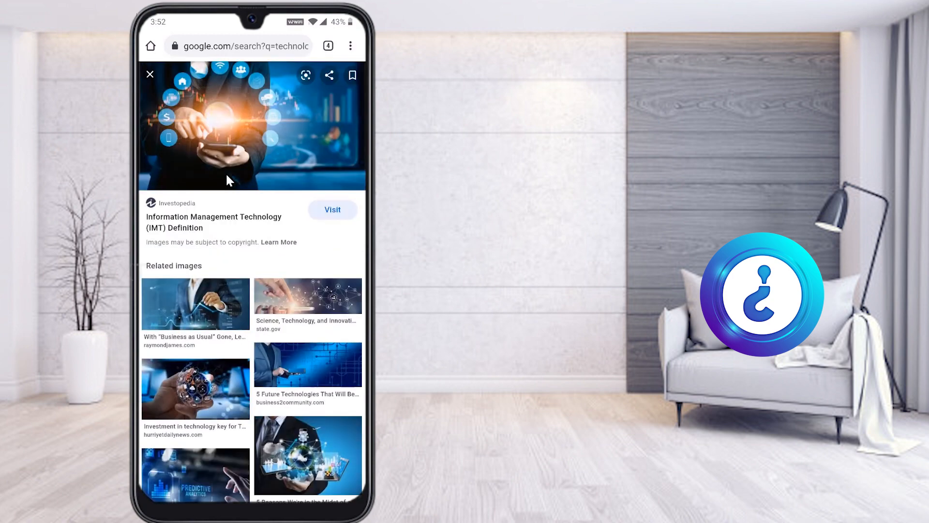
# Download the Information Management Technology image, confirming the repeat download
pyautogui.rightClick(230, 124)
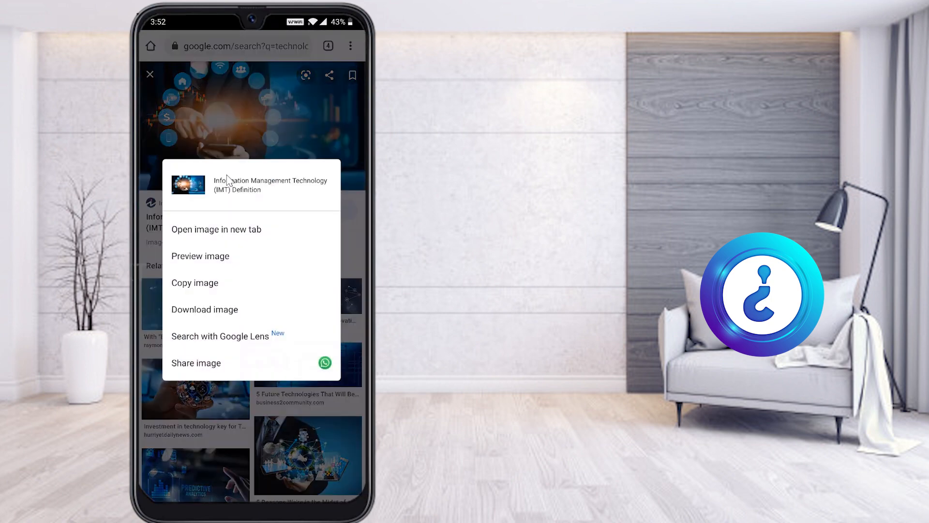
pyautogui.moveTo(230, 236)
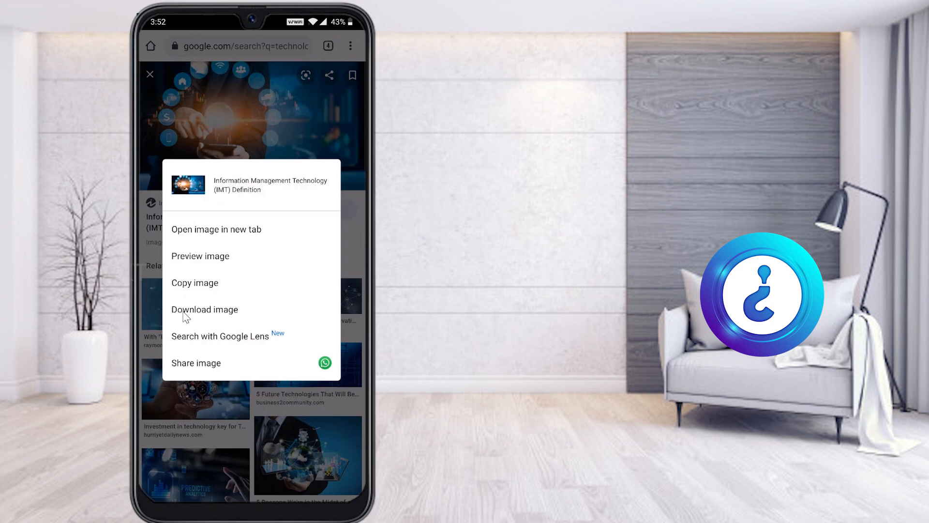
pyautogui.moveTo(208, 321)
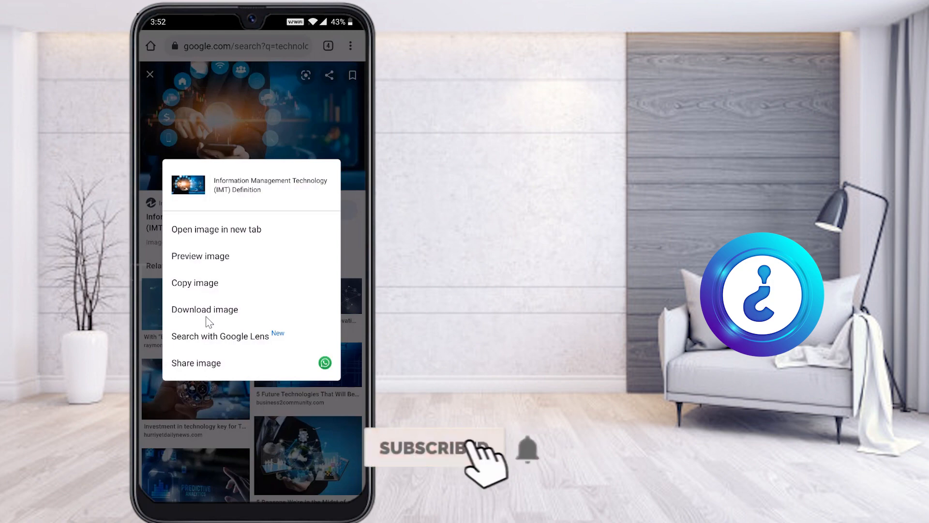
pyautogui.click(432, 449)
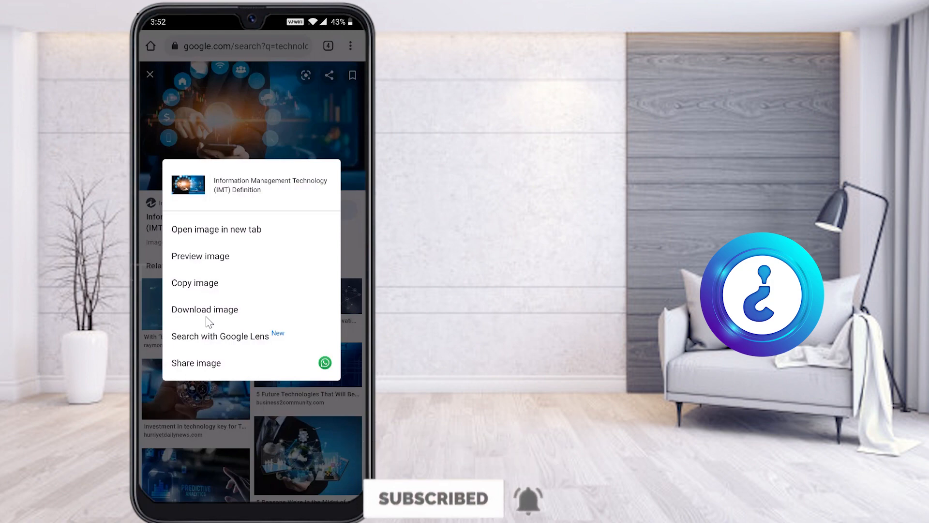
pyautogui.click(204, 308)
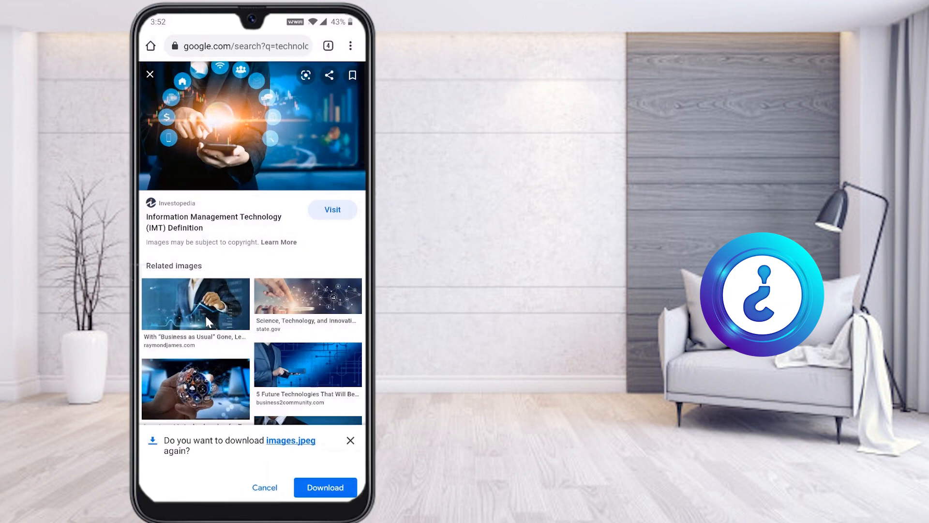
pyautogui.click(324, 488)
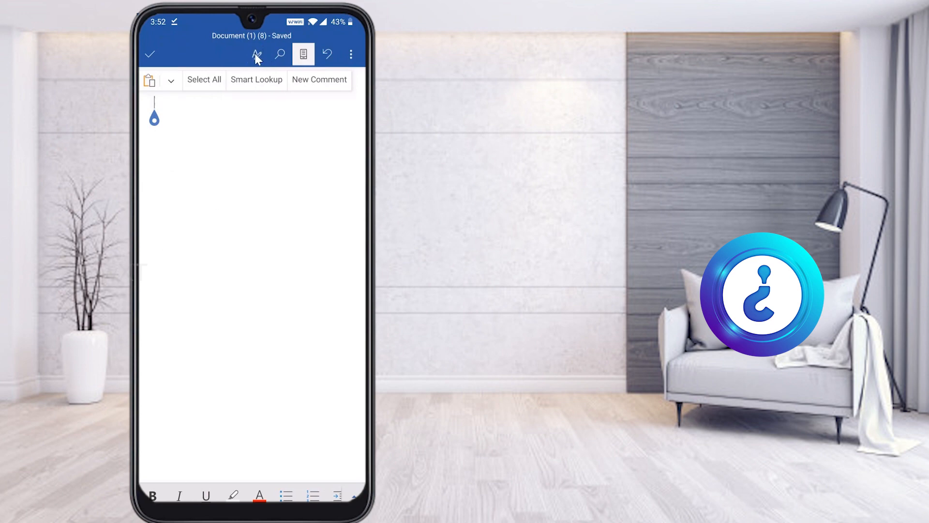
# Place the cursor below 'Technology' and open Insert > Pictures
pyautogui.click(257, 54)
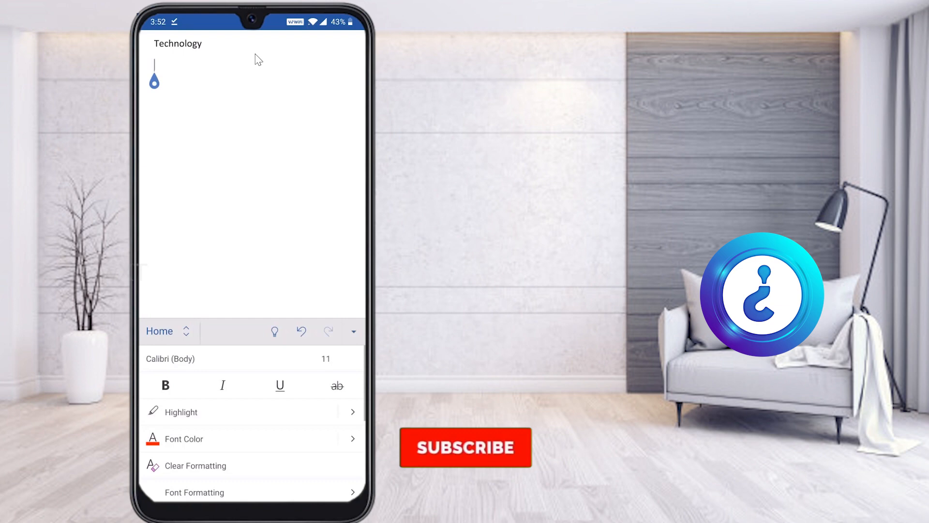
pyautogui.click(465, 447)
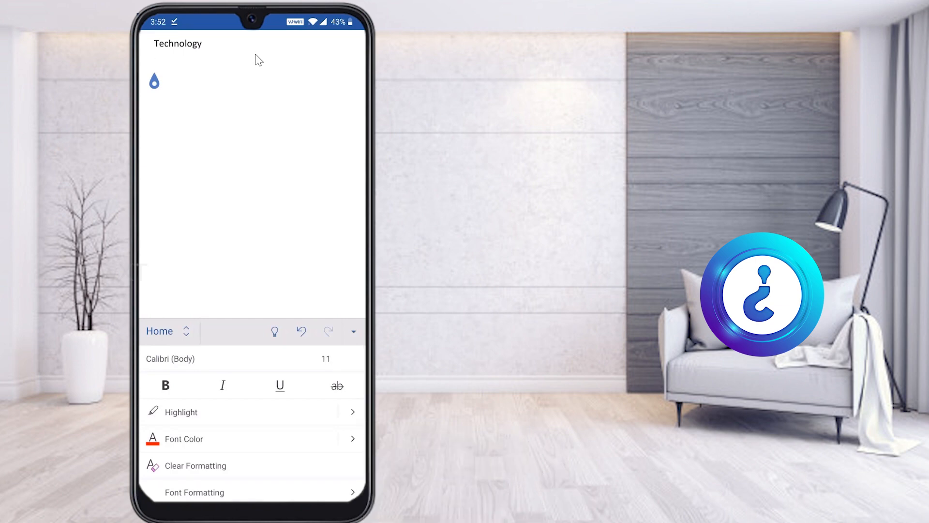
pyautogui.moveTo(165, 345)
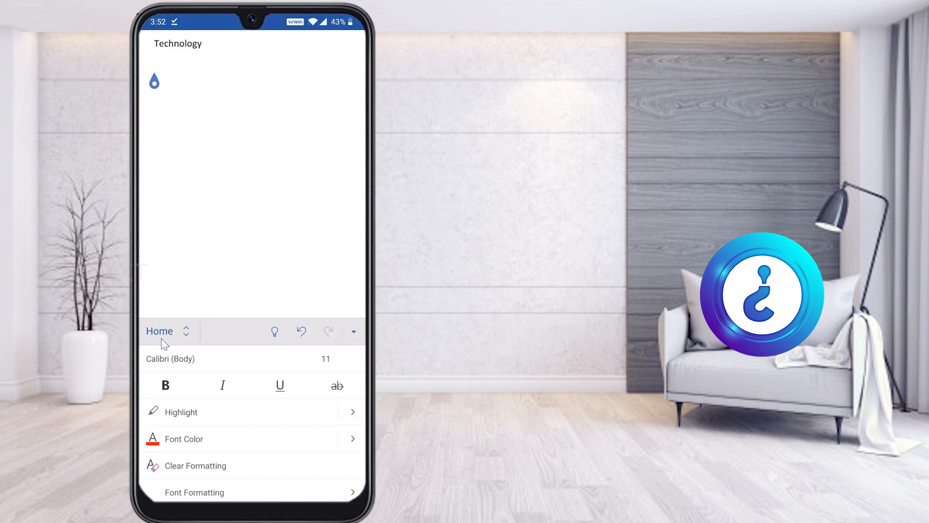
pyautogui.moveTo(176, 341)
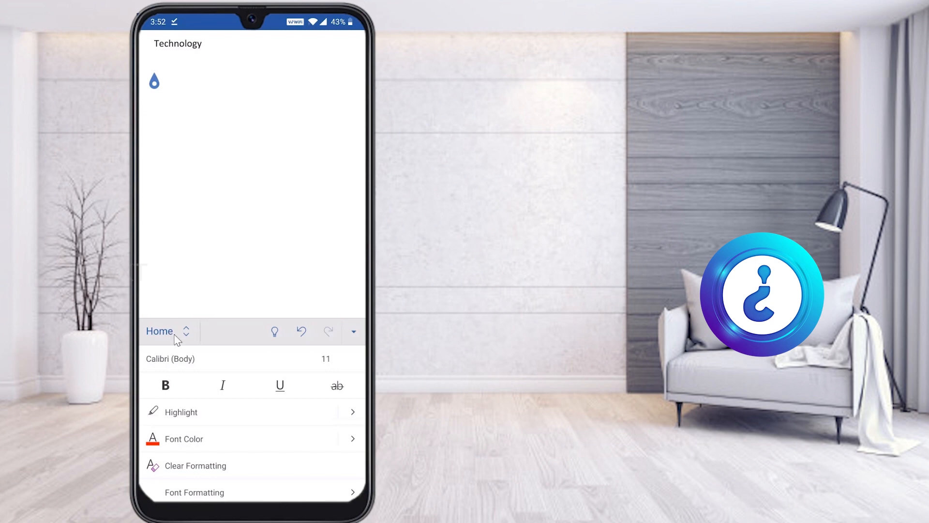
pyautogui.click(168, 330)
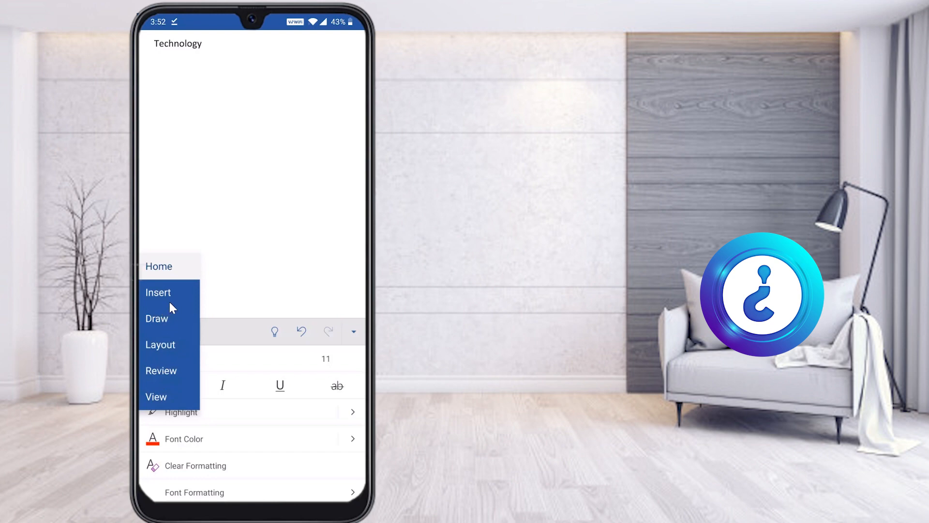
pyautogui.click(158, 293)
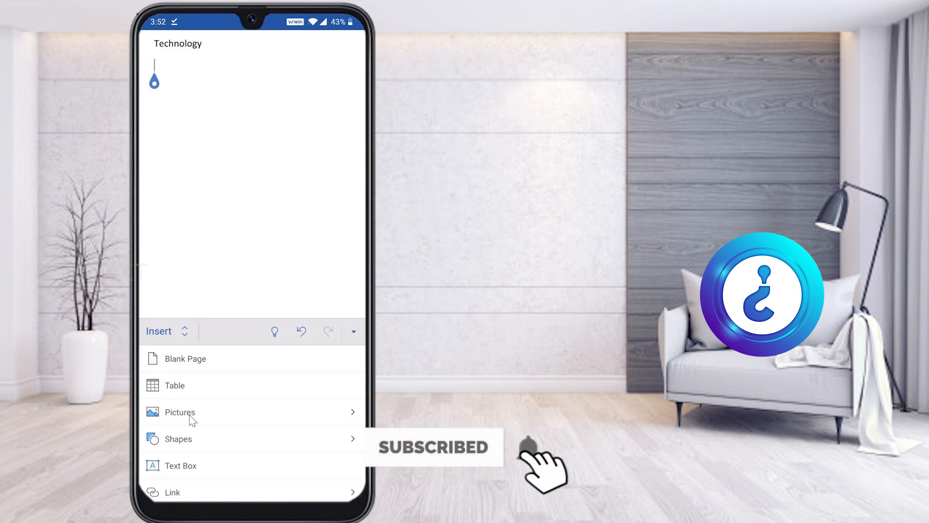
pyautogui.click(180, 412)
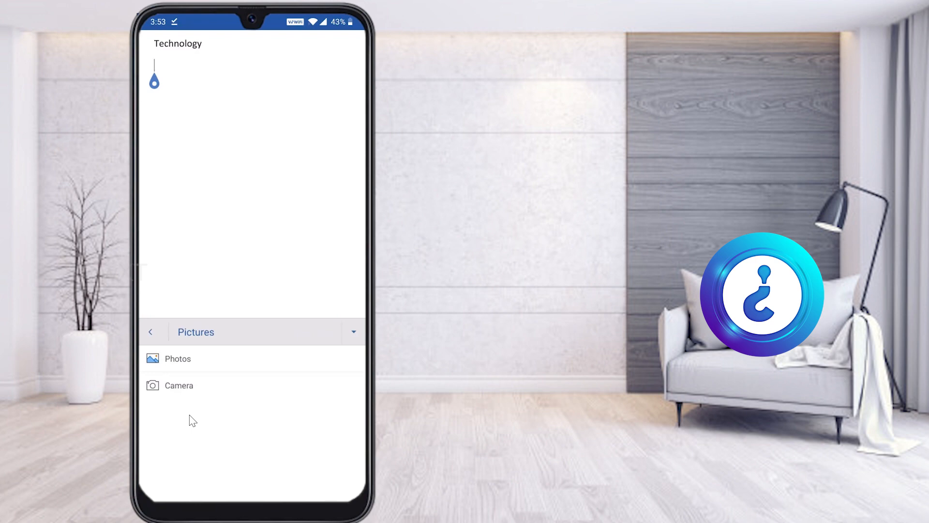
pyautogui.moveTo(234, 396)
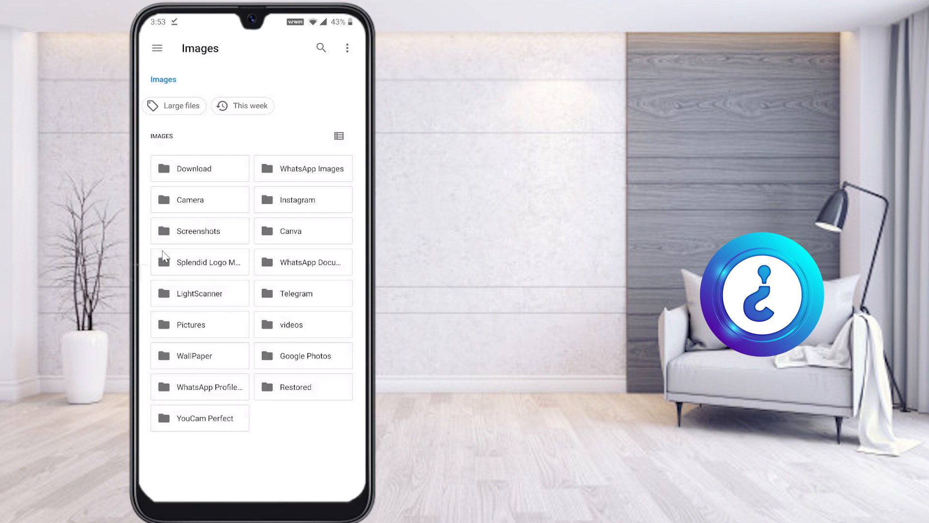
pyautogui.moveTo(266, 407)
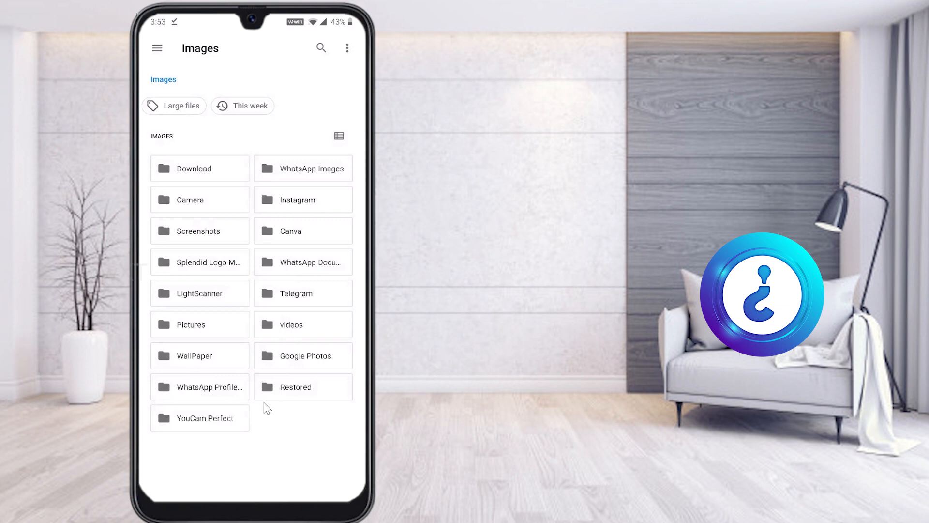
pyautogui.moveTo(183, 180)
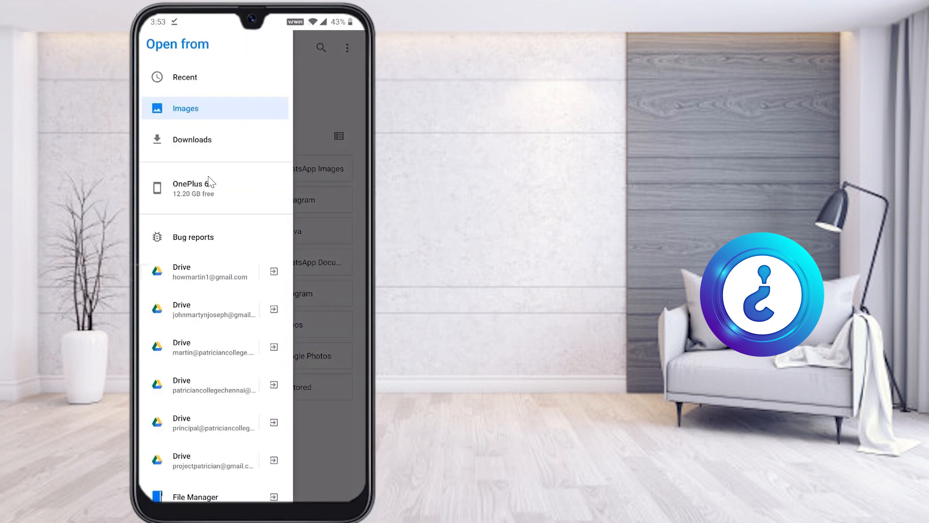
# Close the Open from drawer and open the Download folder of images
pyautogui.click(186, 108)
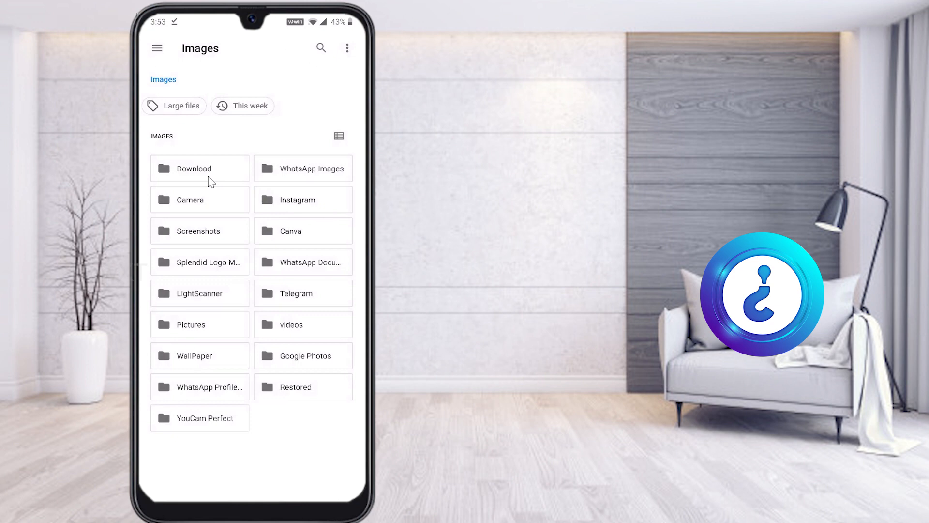
pyautogui.click(199, 168)
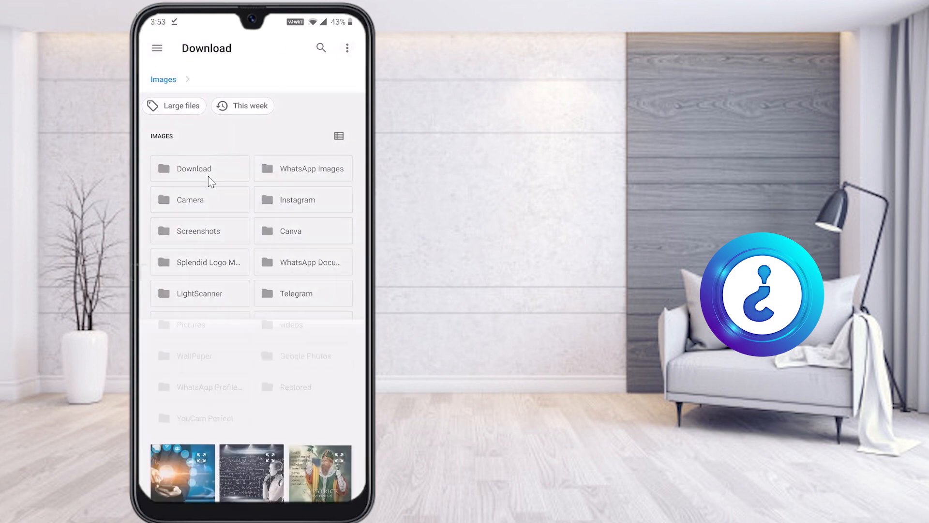
pyautogui.click(199, 168)
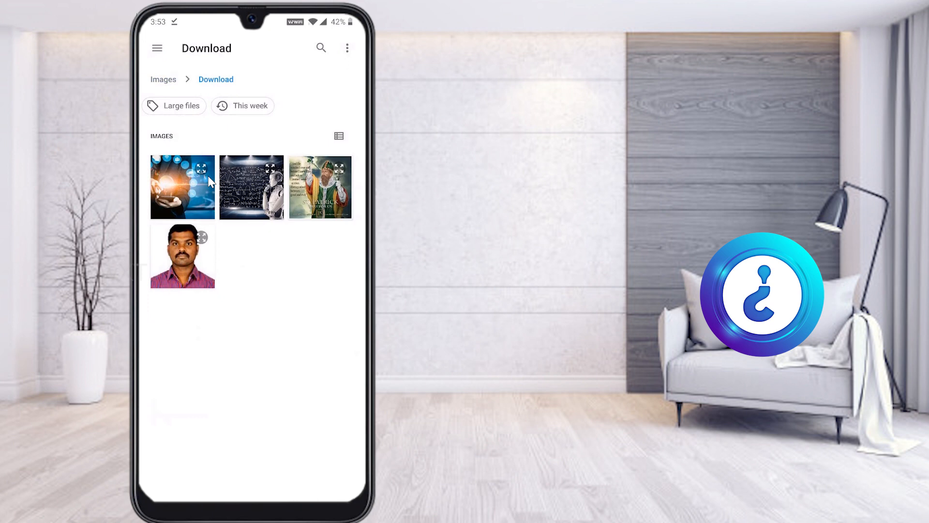
pyautogui.moveTo(306, 272)
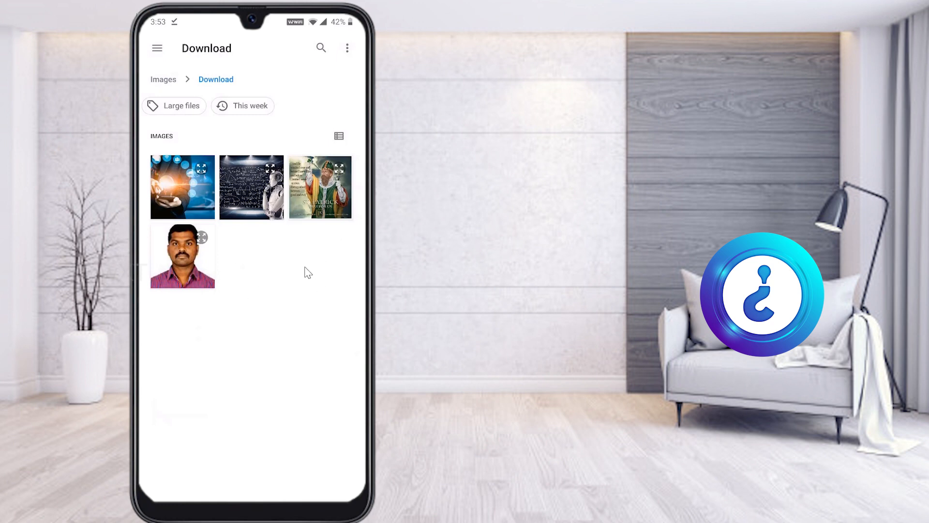
pyautogui.moveTo(237, 205)
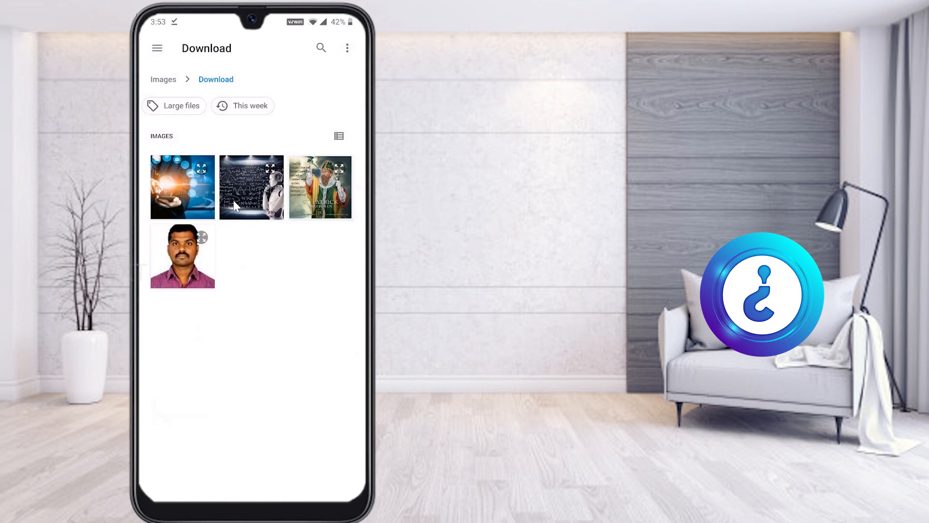
pyautogui.moveTo(187, 185)
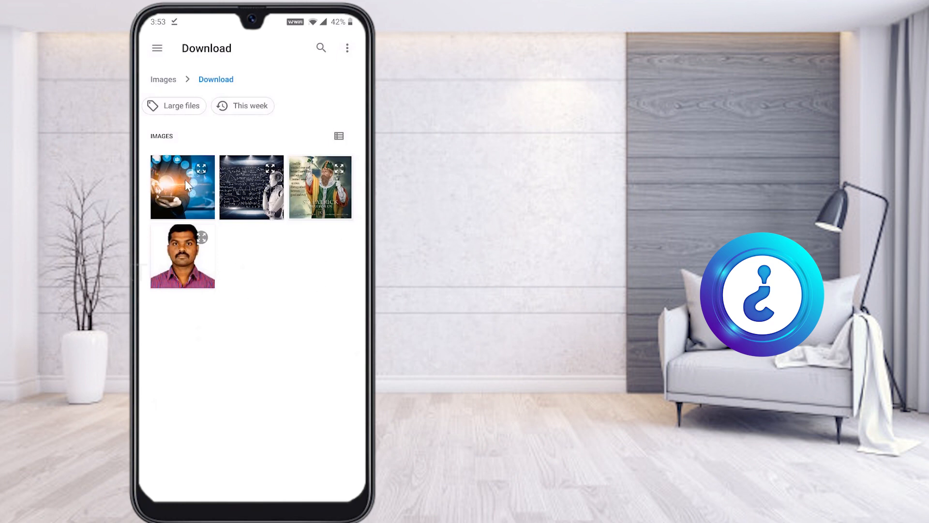
# Pick the hand with glowing app icons image to preview it in Word
pyautogui.click(182, 186)
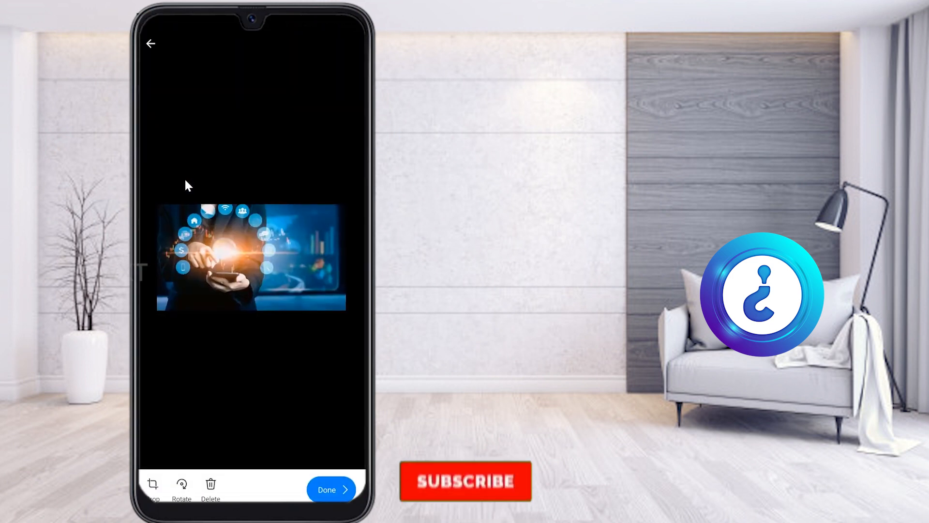
pyautogui.click(465, 480)
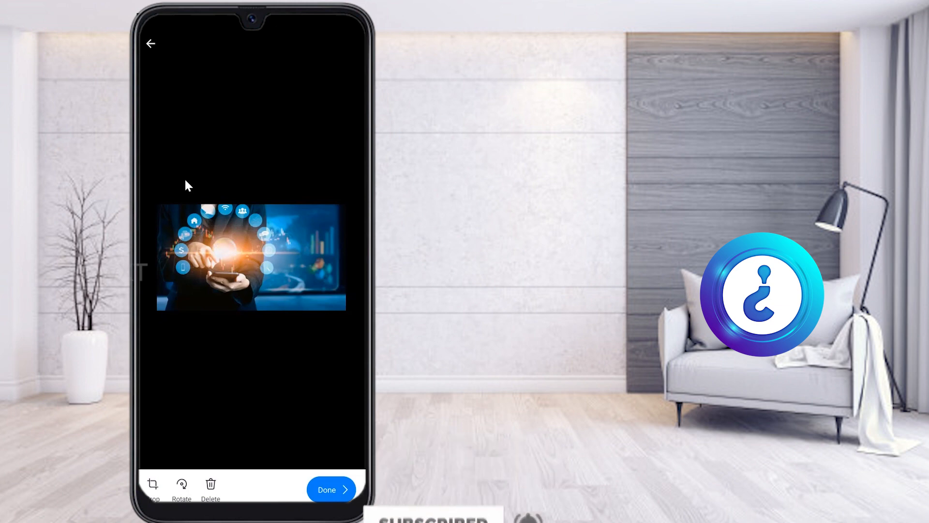
pyautogui.click(331, 488)
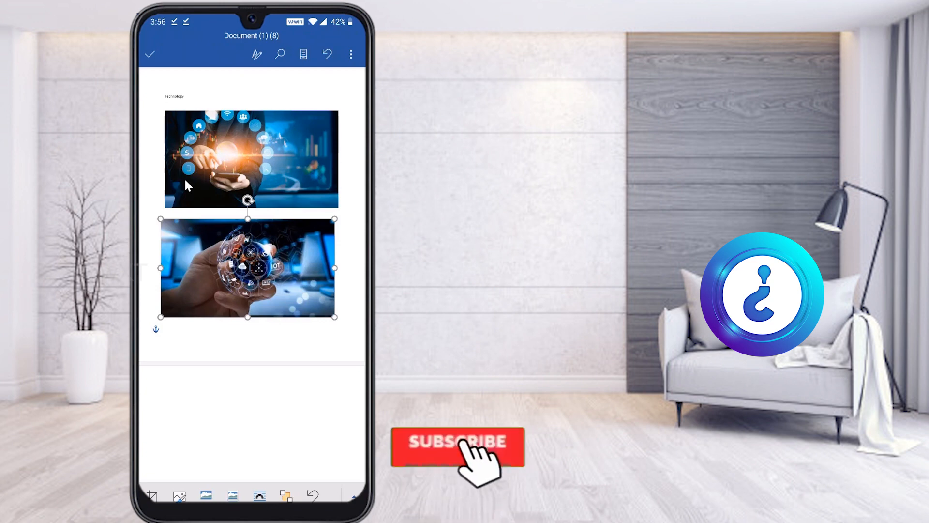
# Tap Done to finish inserting the technology images below 'Technology'
pyautogui.click(457, 446)
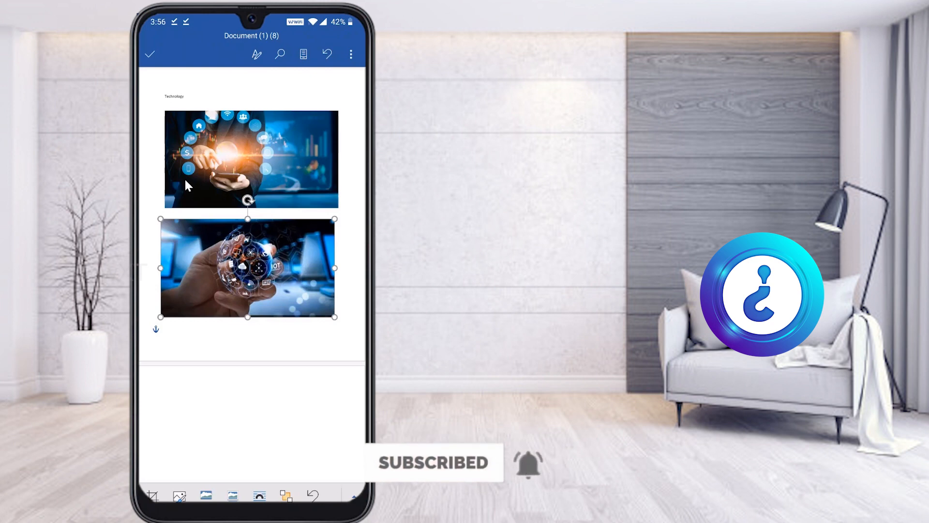